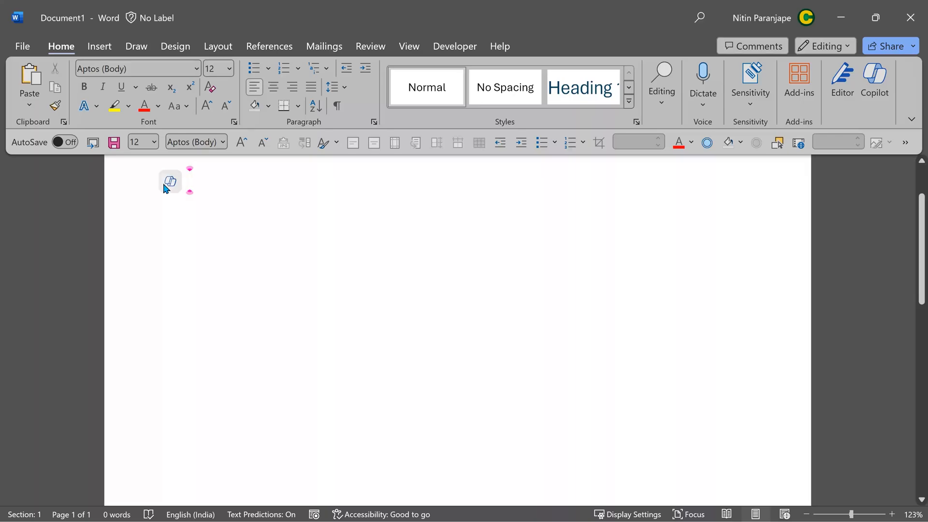
{"action": "mouse_move", "coordinate": [170, 181]}
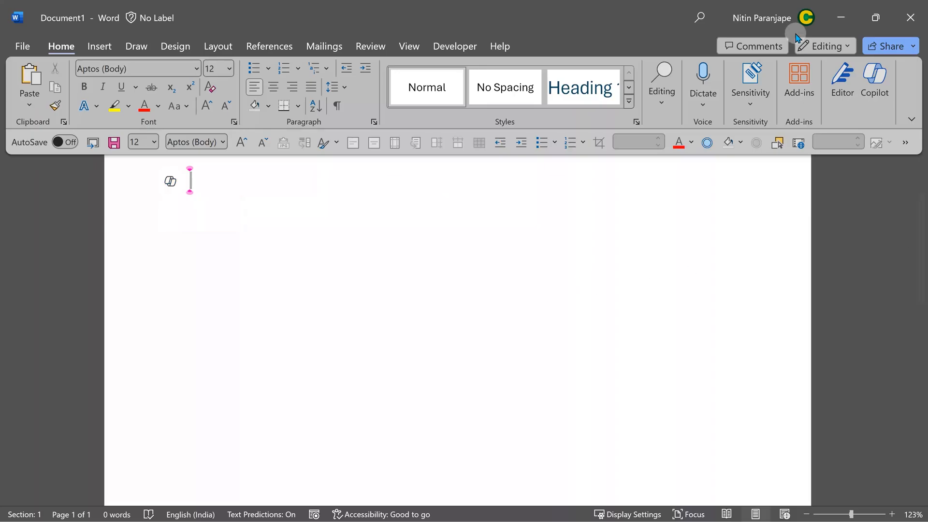
- Have Copilot draft 'Create a list of topics for a training program on Microsoft Word'
{"action": "left_click", "coordinate": [874, 83]}
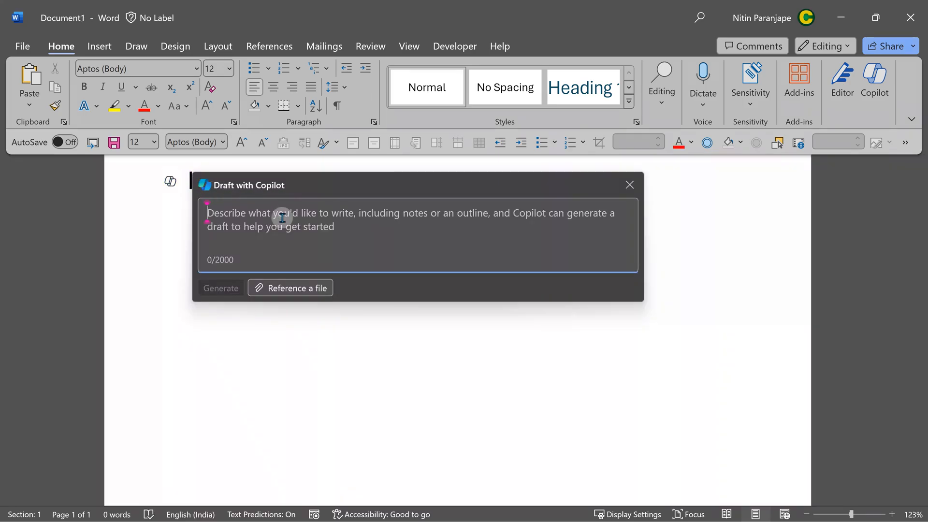
{"action": "type", "text": "Create a list of topics for a training program on Microsoft Word"}
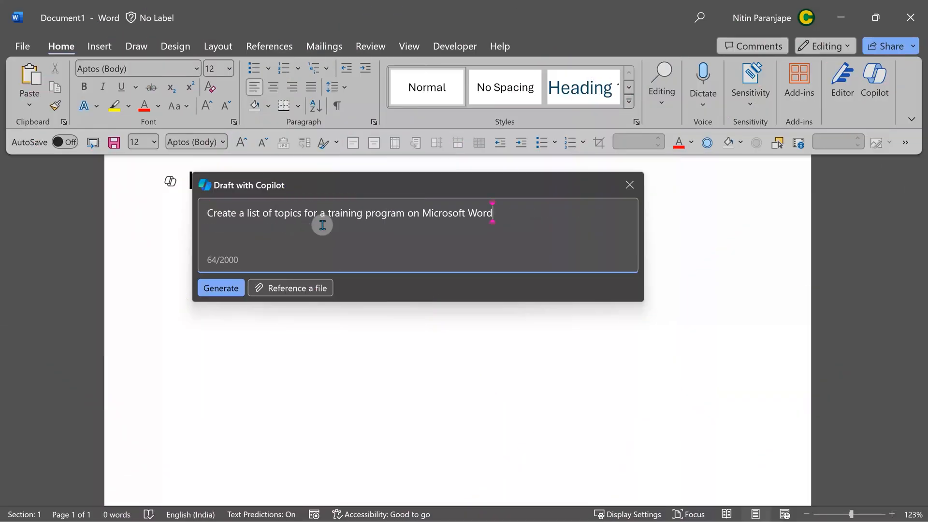
{"action": "left_click", "coordinate": [221, 288]}
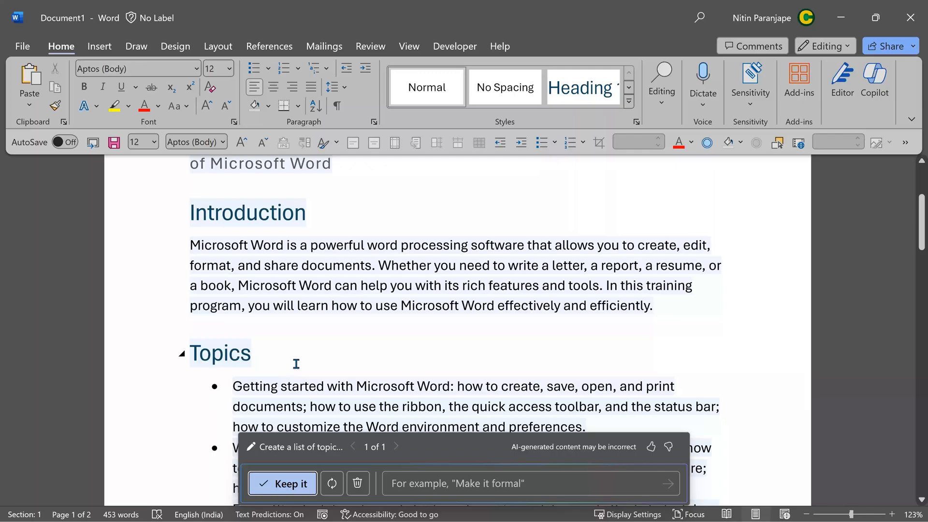
{"action": "scroll", "scroll_direction": "down", "scroll_amount": 3}
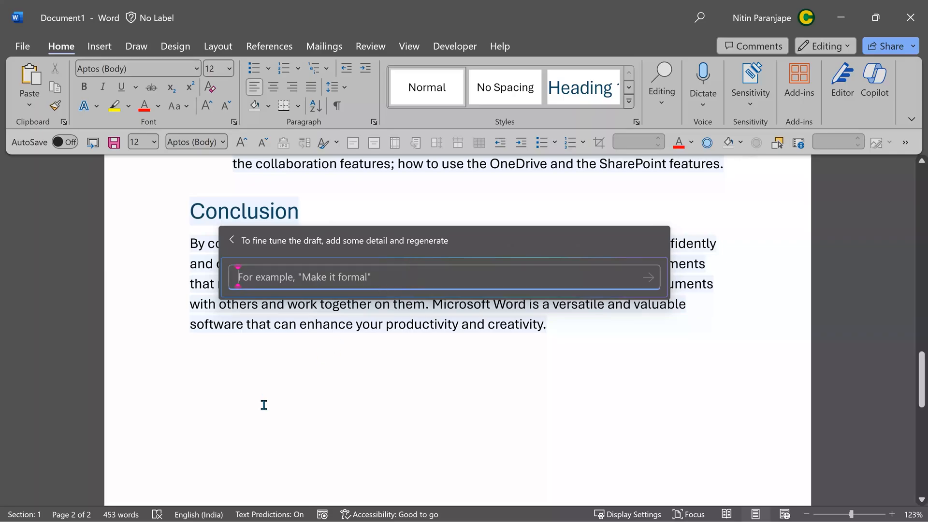
{"action": "mouse_move", "coordinate": [284, 304]}
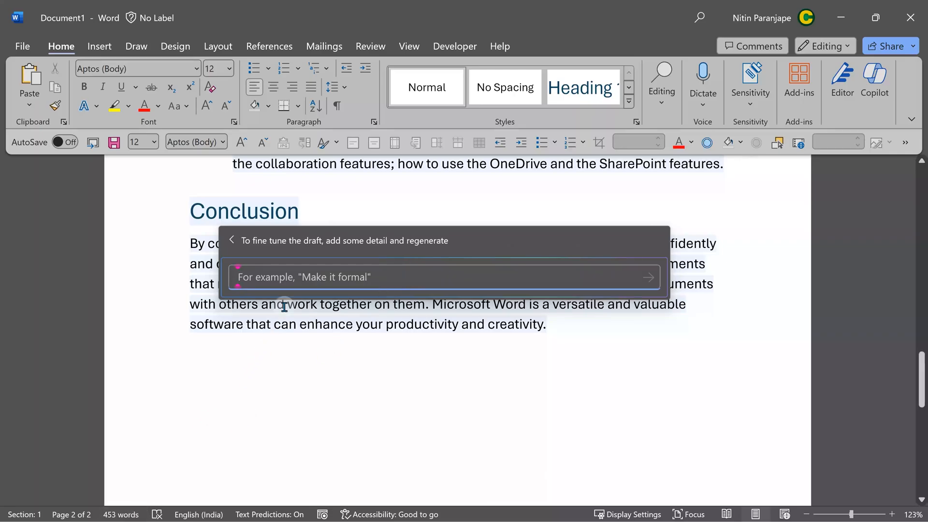
- Refine the draft with the request 'Make it more detailed'
{"action": "type", "text": "Make it more detailed"}
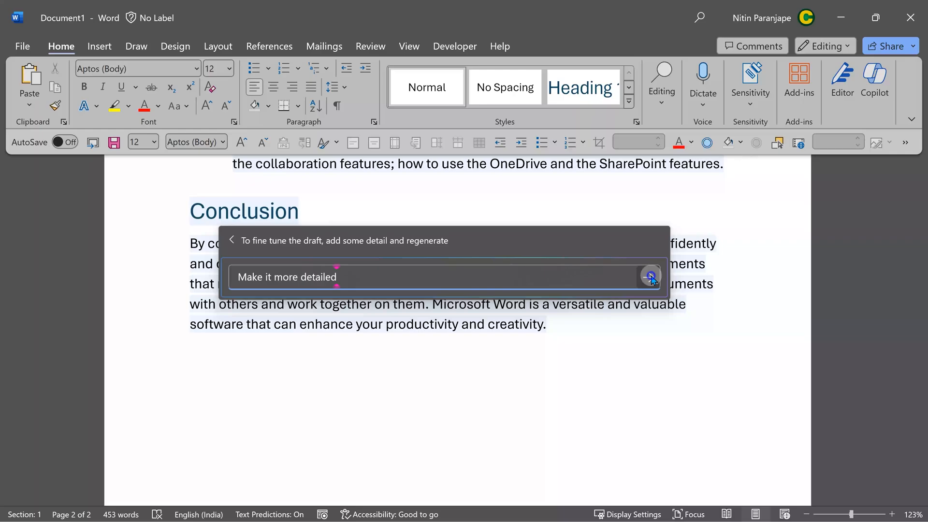
{"action": "left_click", "coordinate": [650, 276]}
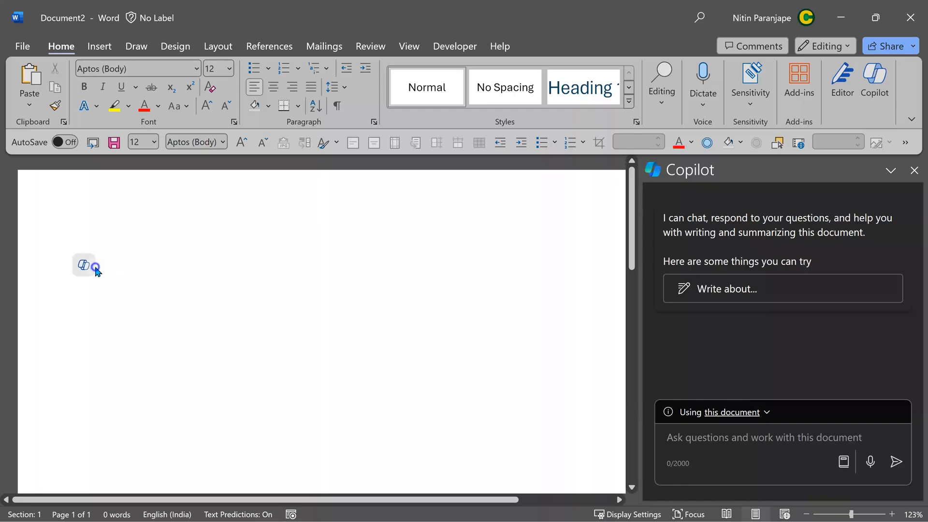
{"action": "mouse_move", "coordinate": [745, 427]}
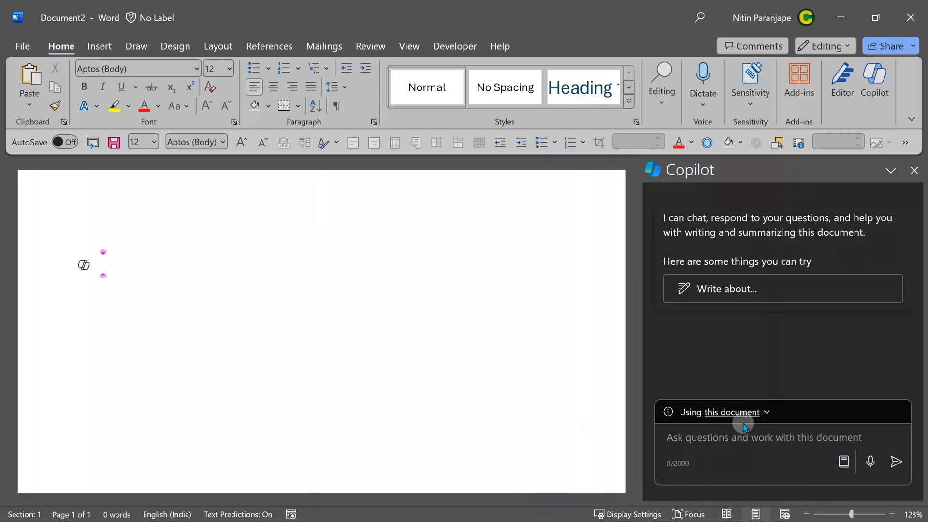
- Ground Copilot in the organization's data and request a Microsoft 365 proposal
{"action": "left_click", "coordinate": [719, 412]}
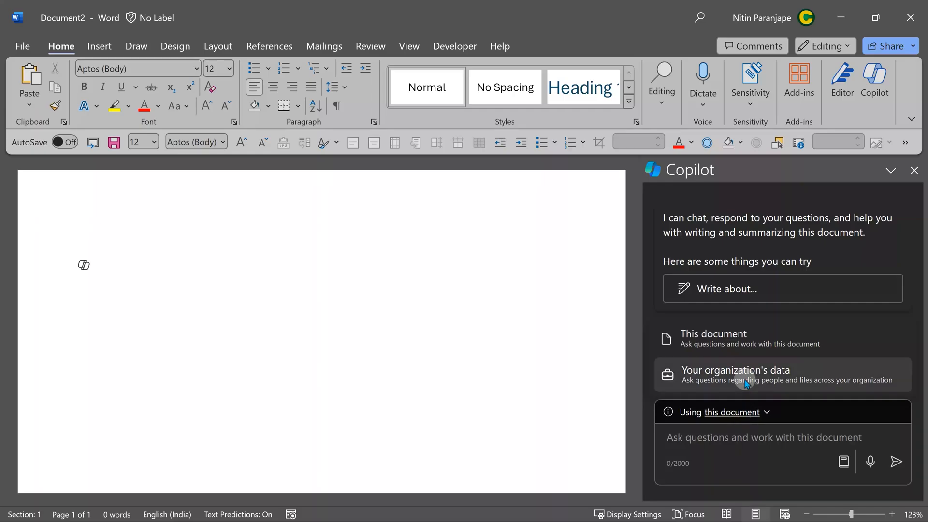
{"action": "left_click", "coordinate": [736, 375]}
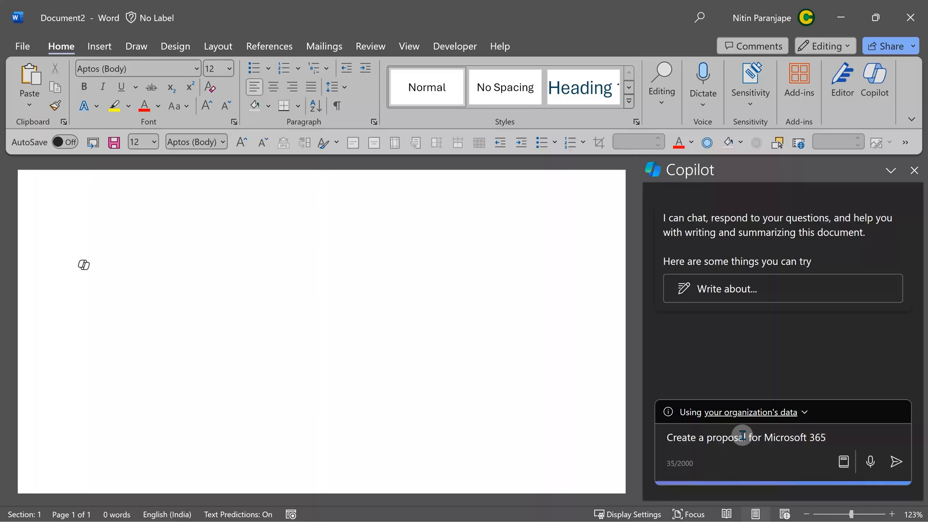
{"action": "mouse_move", "coordinate": [924, 352]}
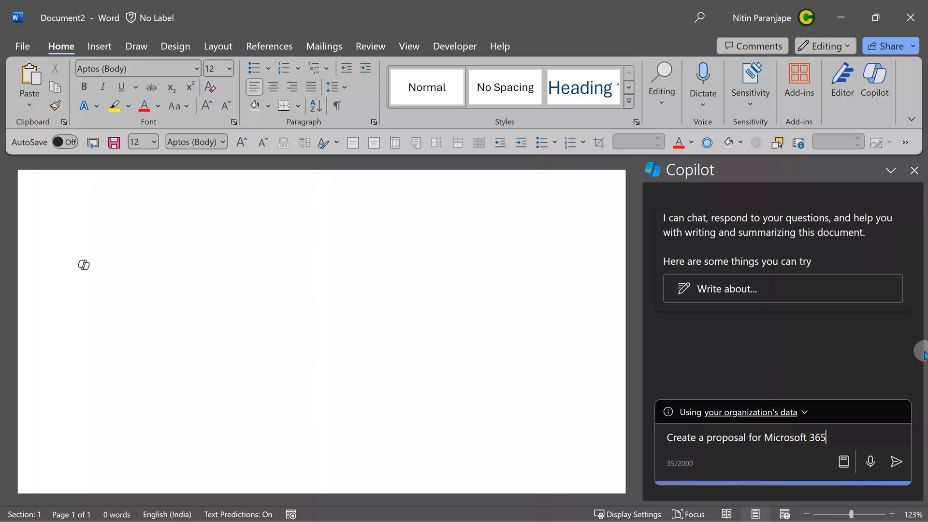
{"action": "left_click", "coordinate": [897, 462]}
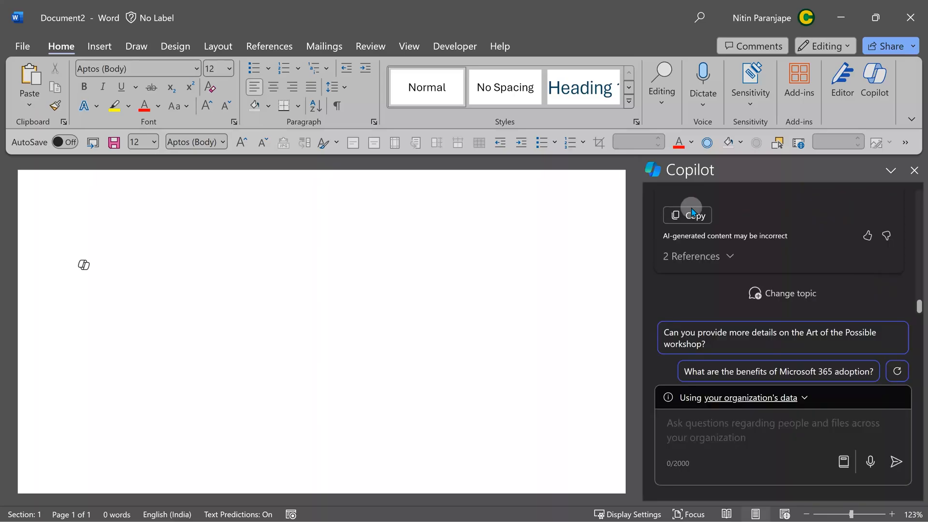
- Copy Copilot's proposal response into the document and reveal its source references
{"action": "left_click", "coordinate": [687, 215]}
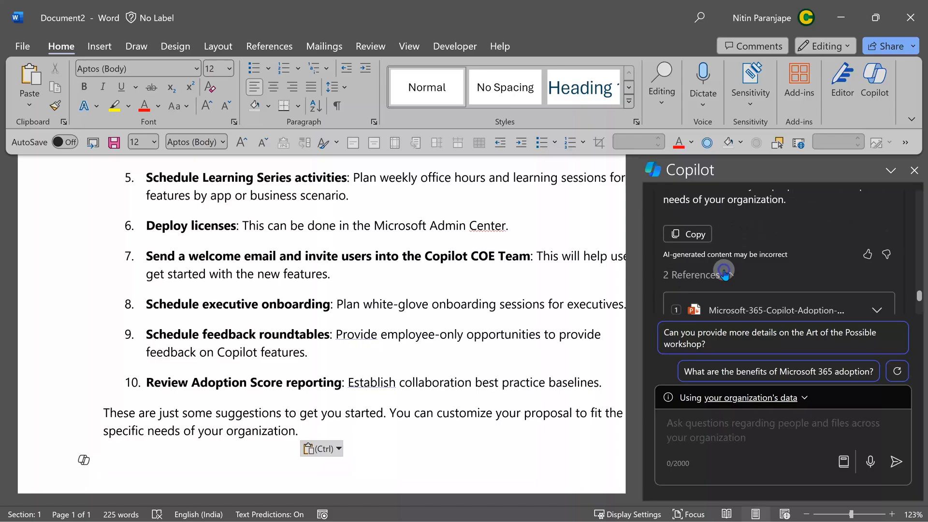
{"action": "left_click", "coordinate": [695, 273]}
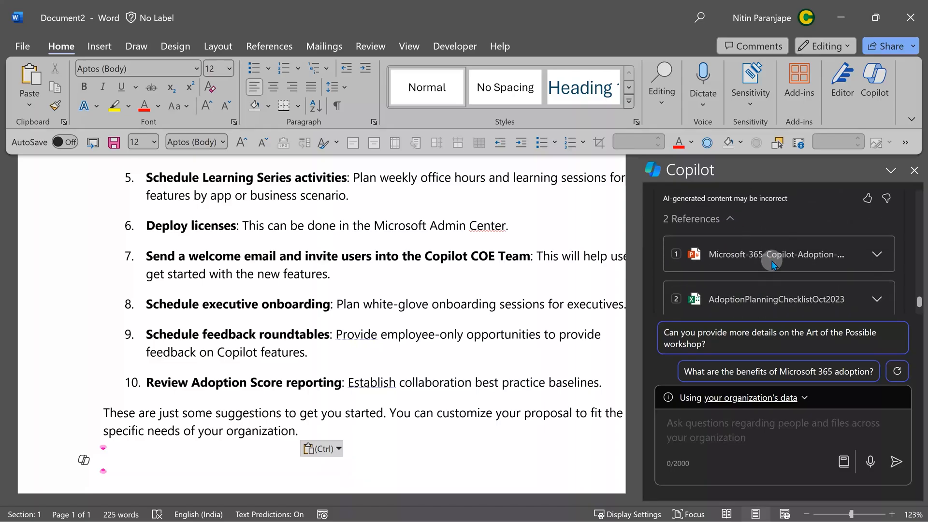
{"action": "mouse_move", "coordinate": [768, 268]}
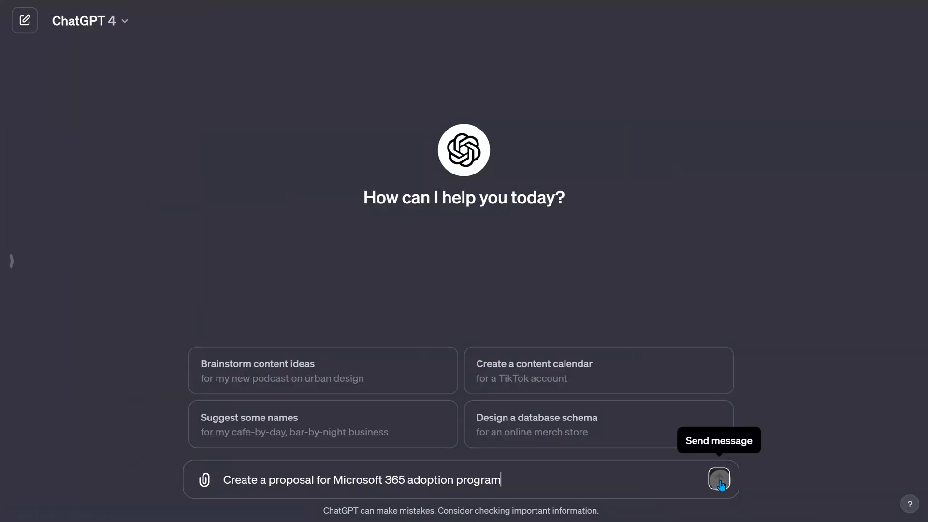
- Send the Microsoft 365 adoption proposal prompt to ChatGPT
{"action": "left_click", "coordinate": [718, 480]}
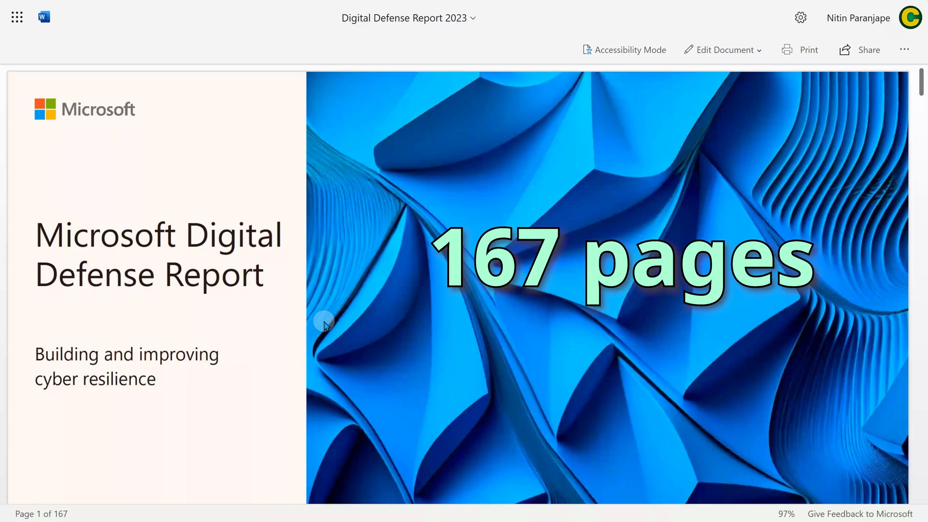
- Generate a key-action-items summary referencing Digital defense report 2023.pdf.docx via the / picker
{"action": "scroll", "scroll_direction": "down", "scroll_amount": 3}
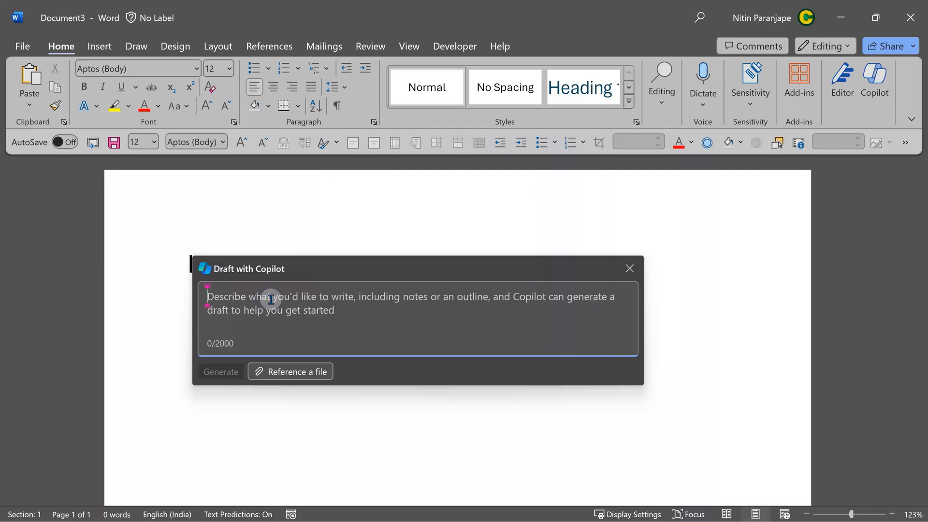
{"action": "type", "text": "Create a summary of key action items from"}
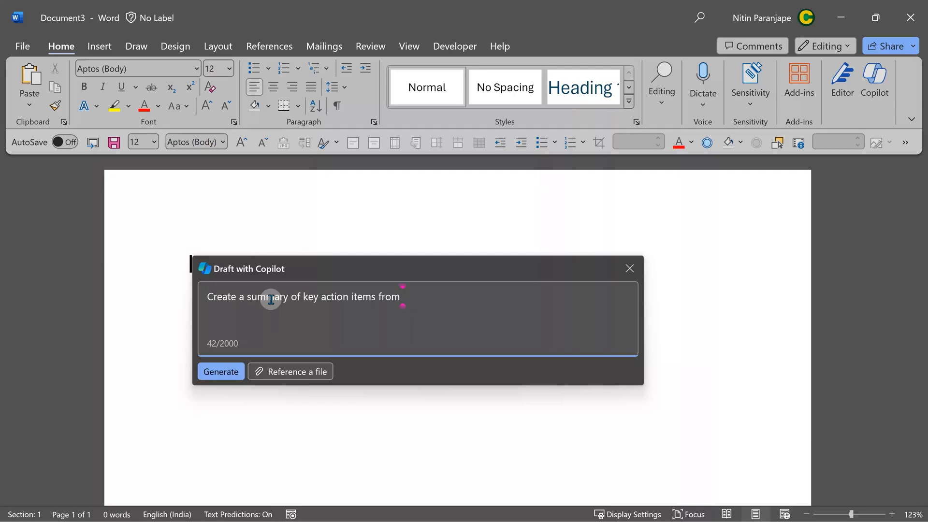
{"action": "mouse_move", "coordinate": [290, 371]}
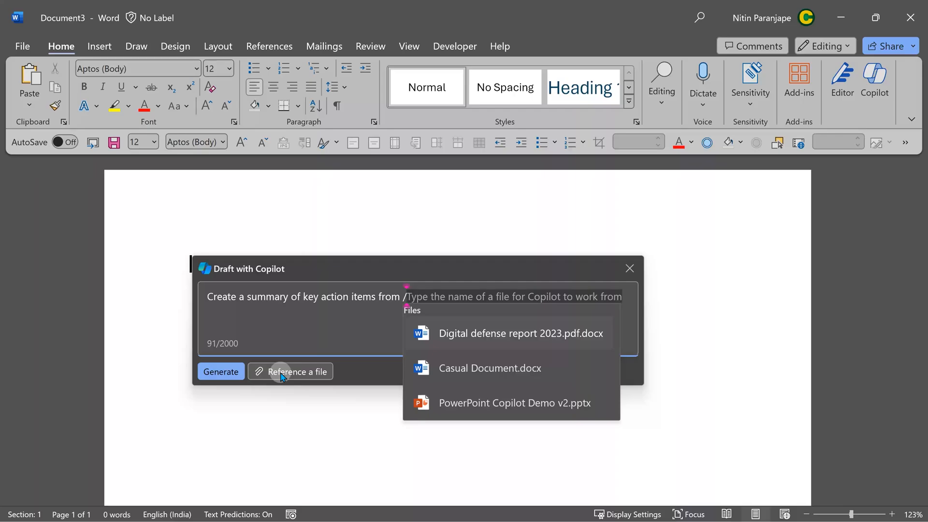
{"action": "type", "text": "/digi"}
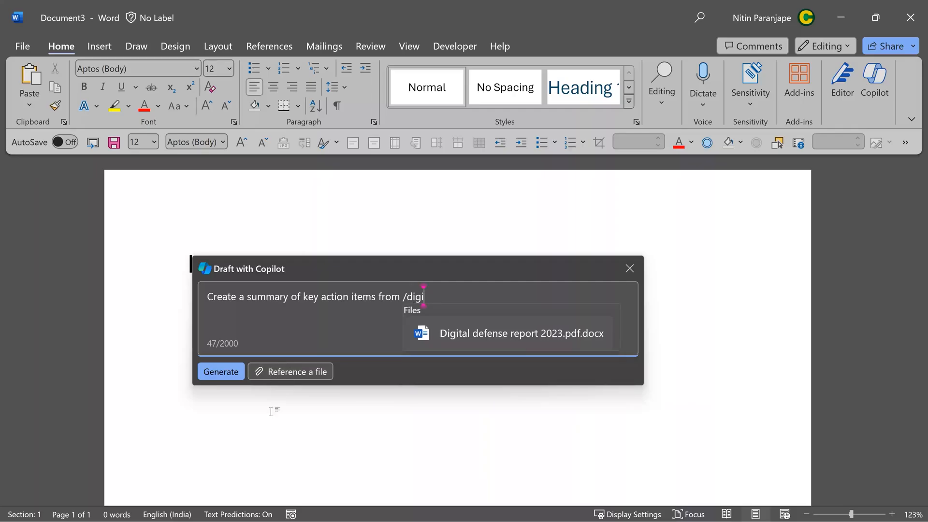
{"action": "left_click", "coordinate": [521, 333]}
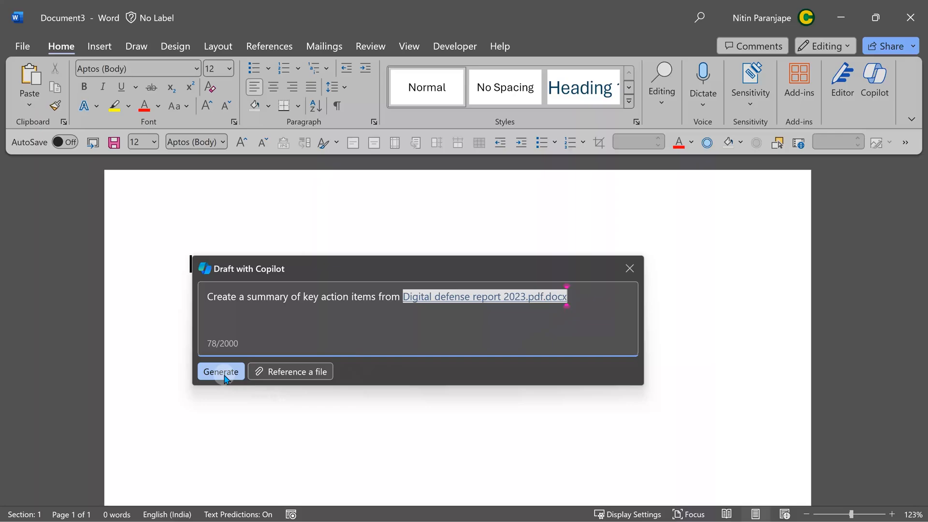
{"action": "left_click", "coordinate": [221, 371]}
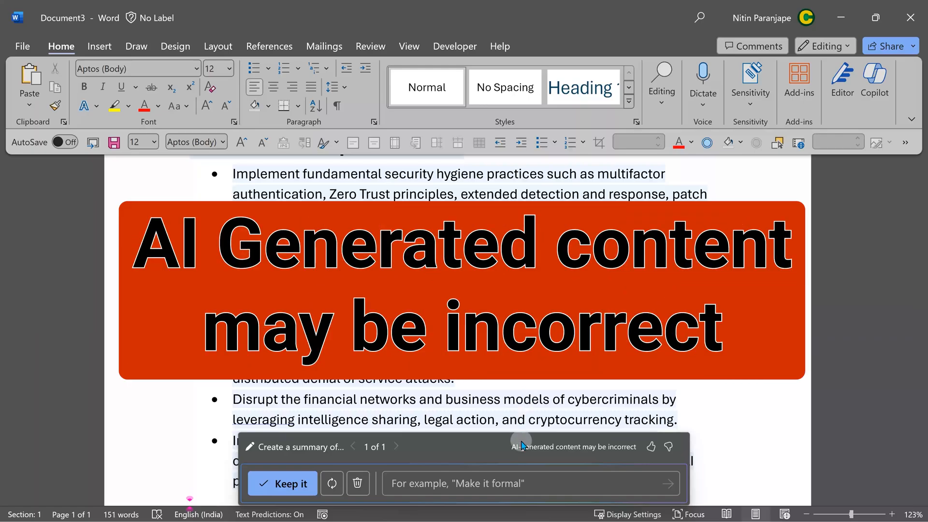
{"action": "mouse_move", "coordinate": [543, 455]}
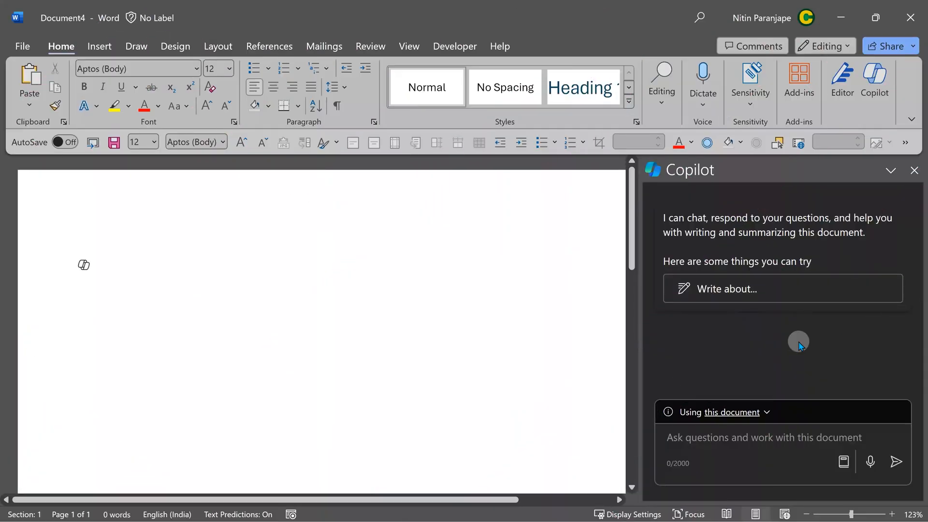
{"action": "mouse_move", "coordinate": [846, 462]}
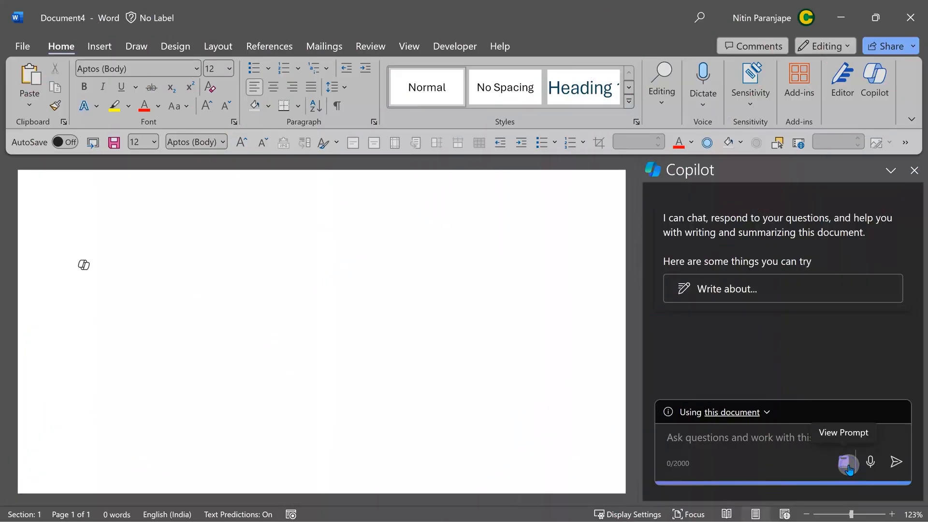
- Show Copilot's suggested prompts and the full Copilot Lab collection
{"action": "left_click", "coordinate": [847, 462]}
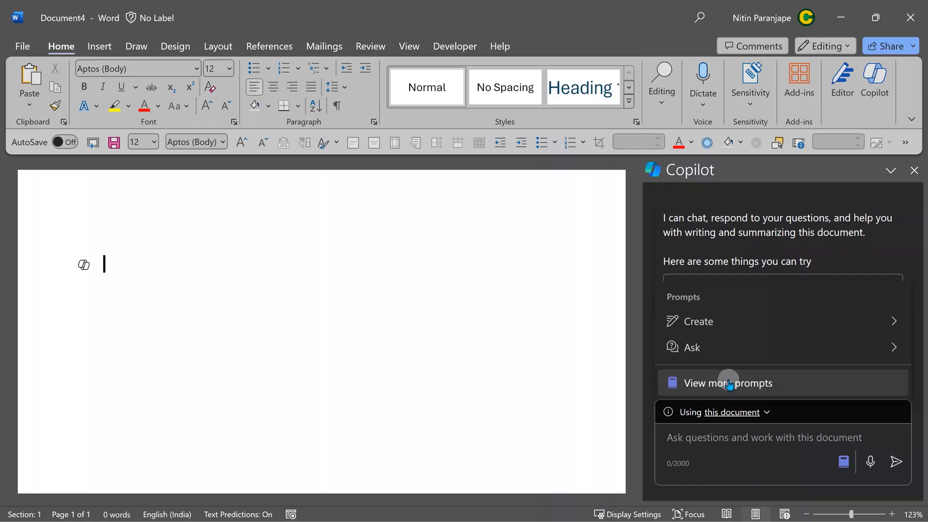
{"action": "left_click", "coordinate": [728, 382]}
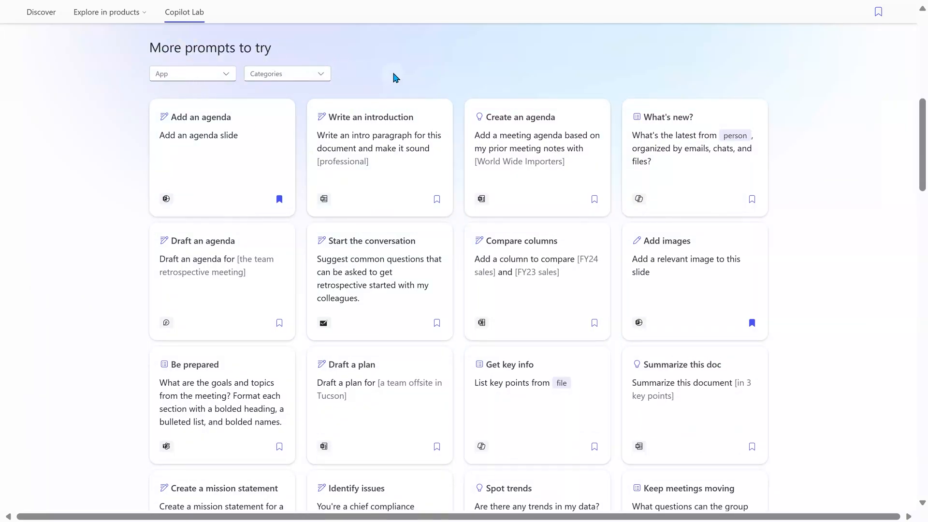
- Filter Copilot Lab prompts to Word and browse the prompt cards
{"action": "left_click", "coordinate": [192, 74]}
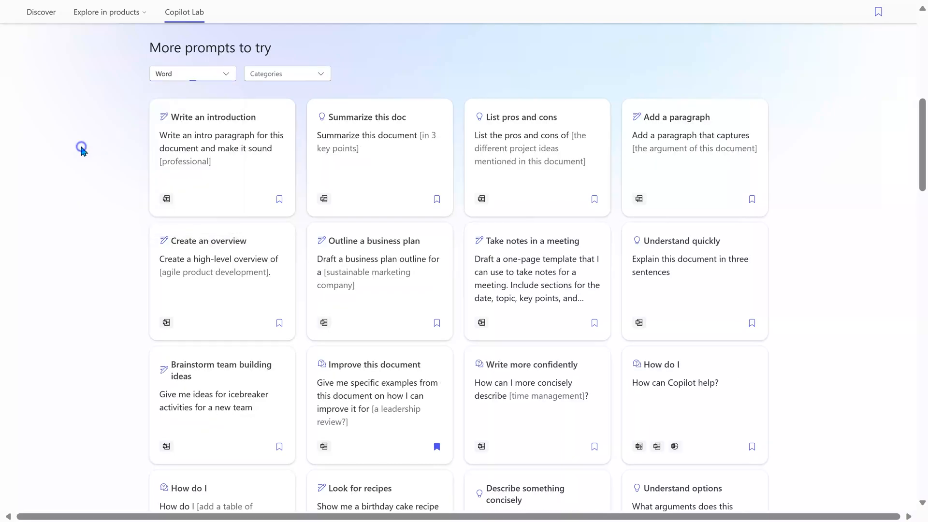
{"action": "mouse_move", "coordinate": [86, 164]}
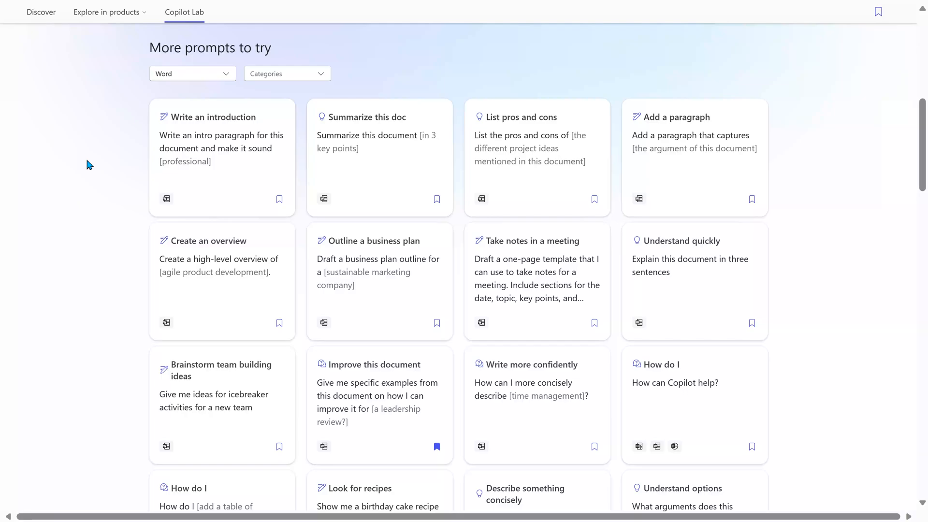
{"action": "scroll", "scroll_direction": "down", "scroll_amount": 3}
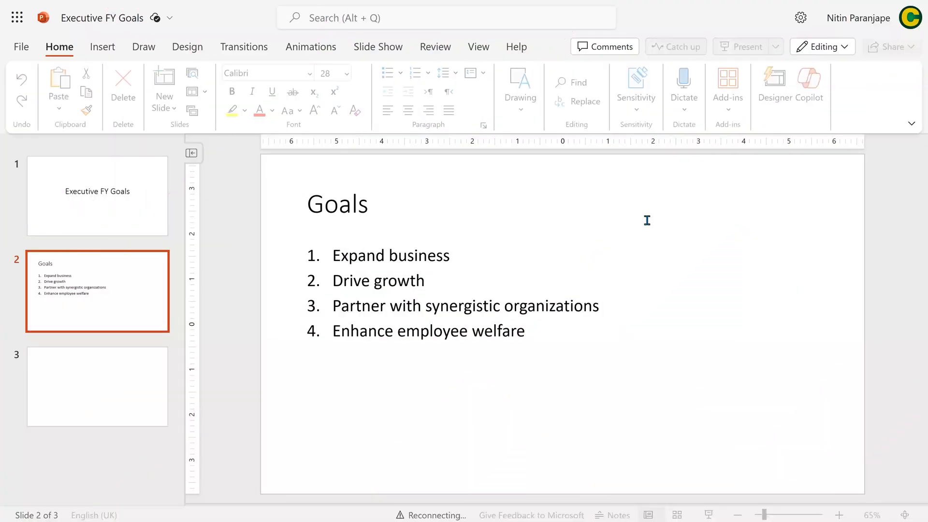
- View slide 2 of Executive FY Goals listing the four goals
{"action": "left_click", "coordinate": [427, 331]}
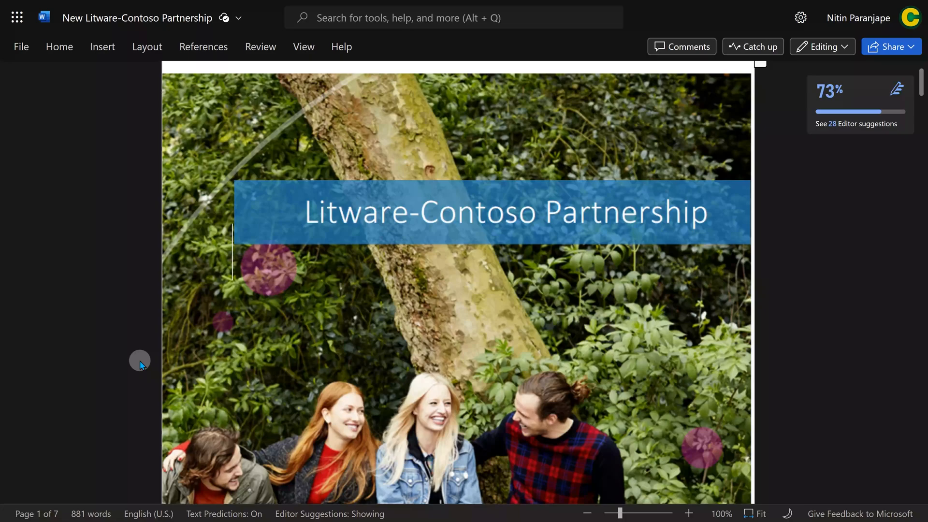
{"action": "scroll", "scroll_direction": "down", "scroll_amount": 3}
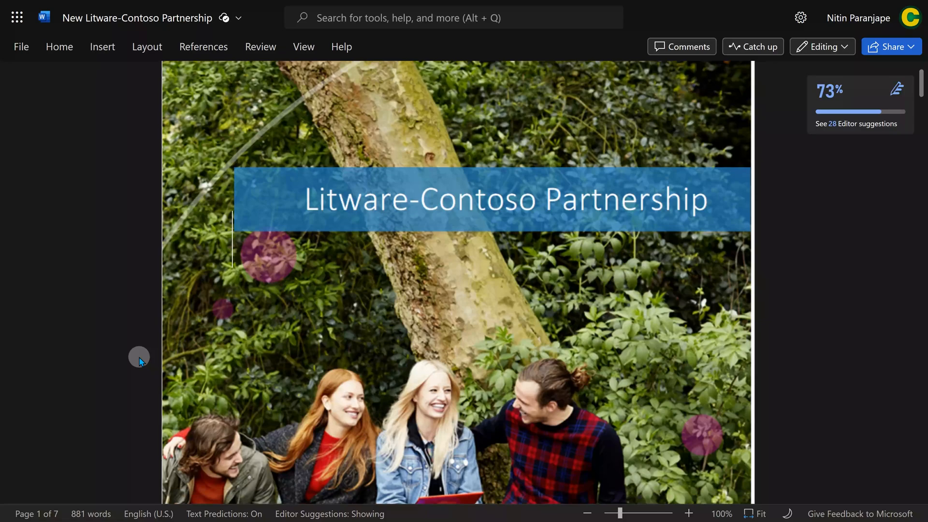
{"action": "scroll", "scroll_direction": "down", "scroll_amount": 3}
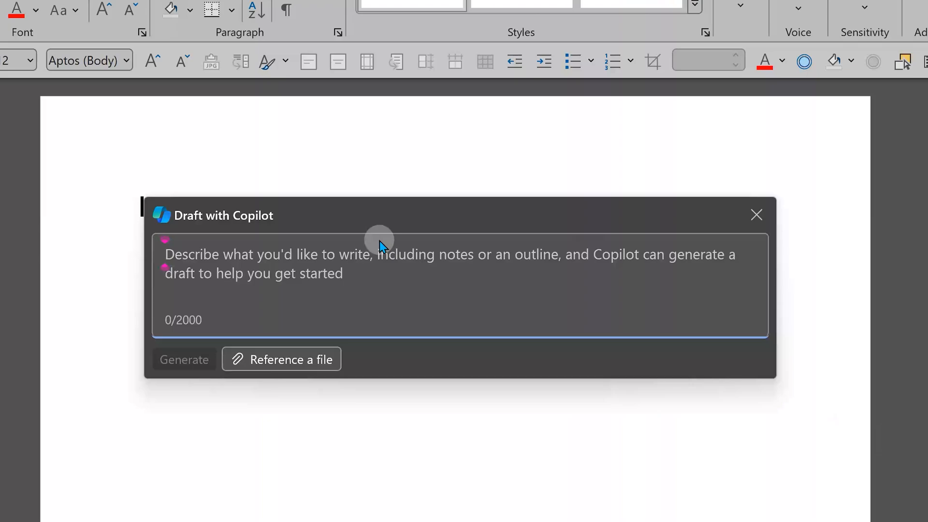
{"action": "mouse_move", "coordinate": [506, 249]}
{"action": "type", "text": "Check if this proposal New Litware-Contoso Partnership.docx is aligned with the goals defined in /"}
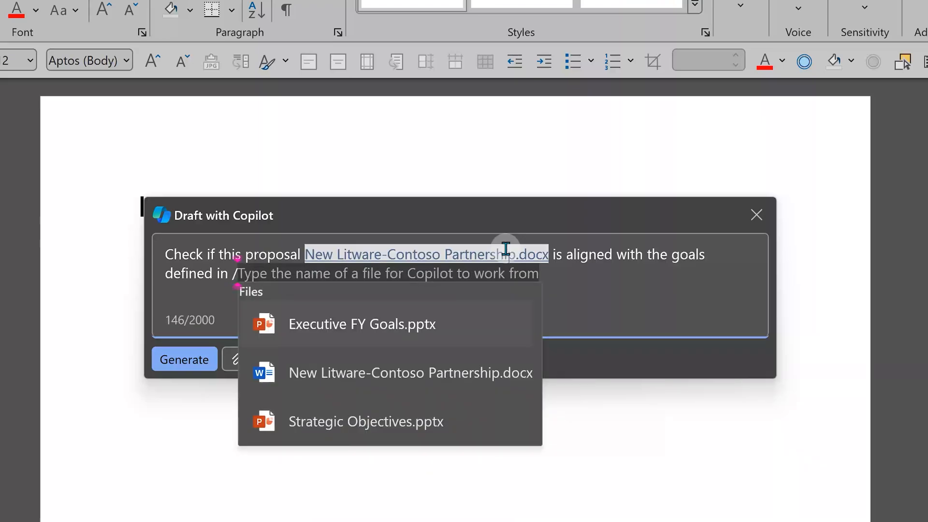
- Generate the proposal-alignment evaluation referencing Executive FY Goals.pptx
{"action": "left_click", "coordinate": [361, 323]}
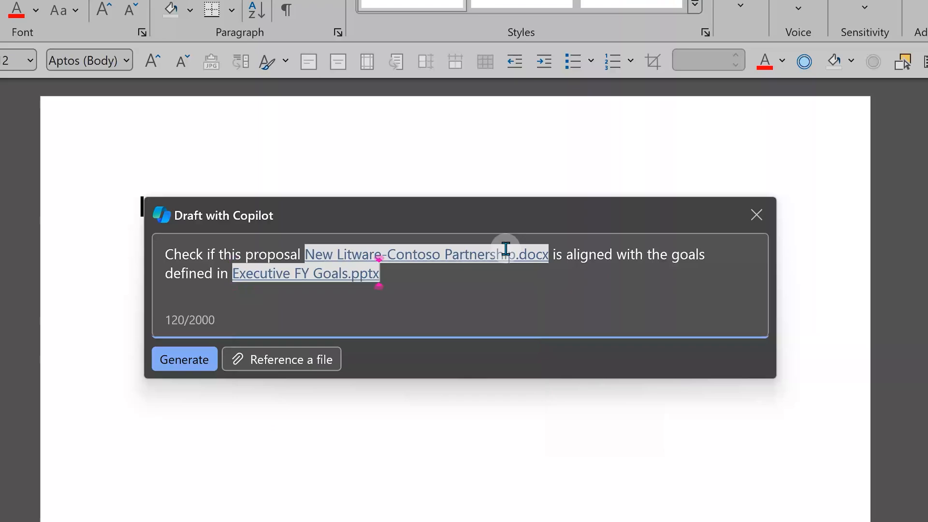
{"action": "left_click", "coordinate": [183, 358]}
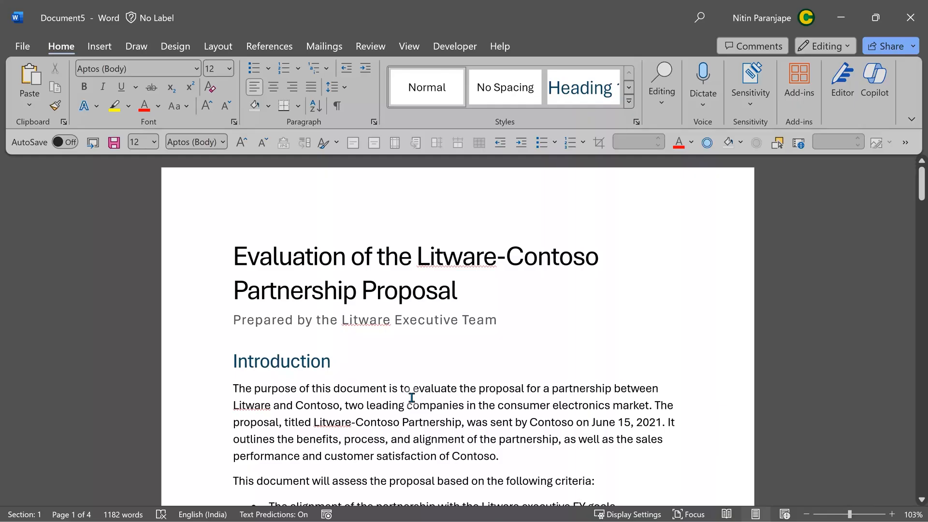
- Scroll through the drafted 1,182-word evaluation to review it
{"action": "scroll", "scroll_direction": "down", "scroll_amount": 3}
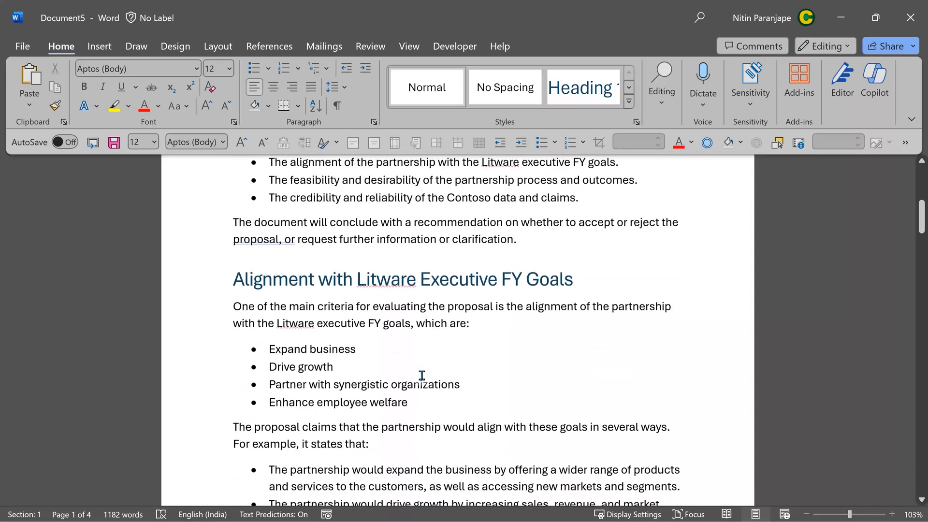
{"action": "scroll", "scroll_direction": "down", "scroll_amount": 3}
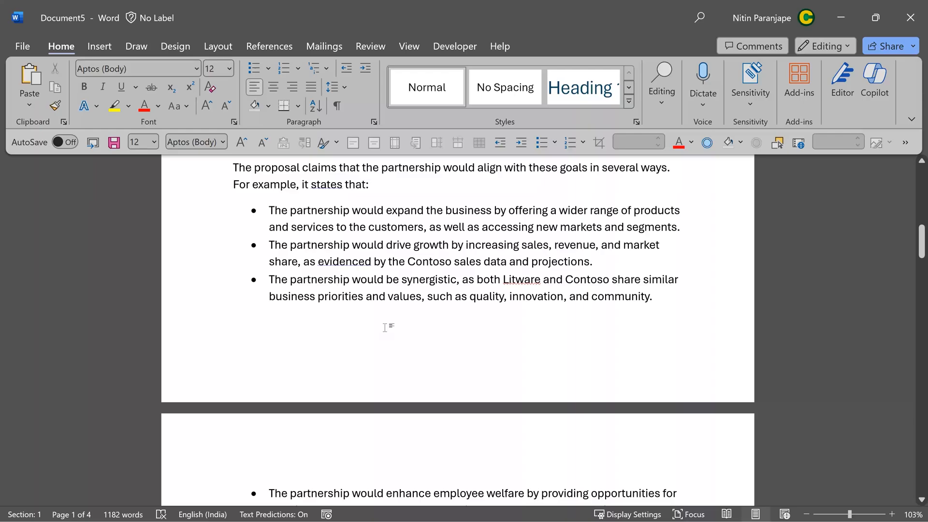
{"action": "scroll", "scroll_direction": "down", "scroll_amount": 3}
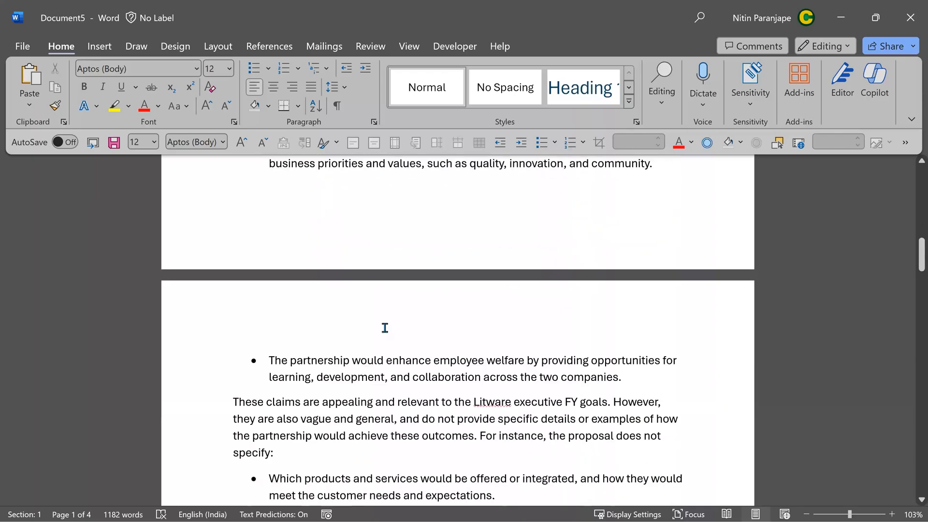
{"action": "scroll", "scroll_direction": "down", "scroll_amount": 3}
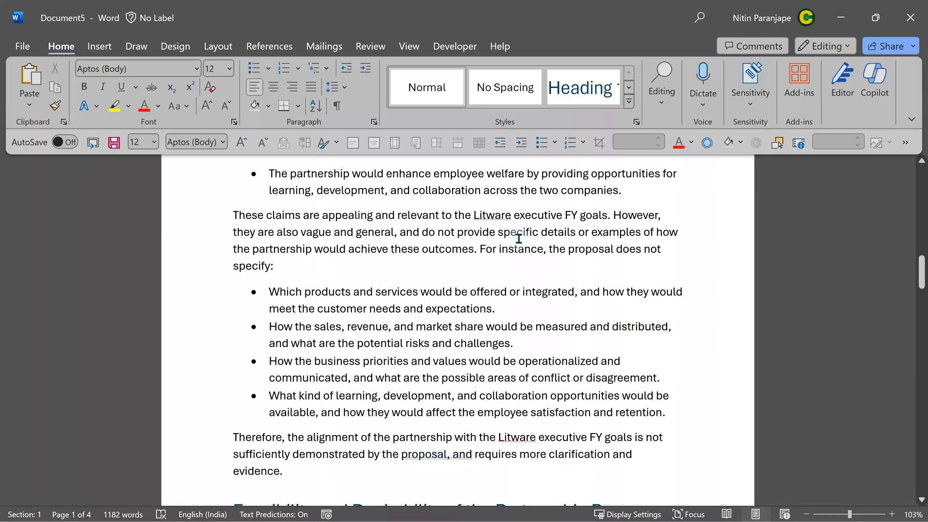
{"action": "mouse_move", "coordinate": [439, 366]}
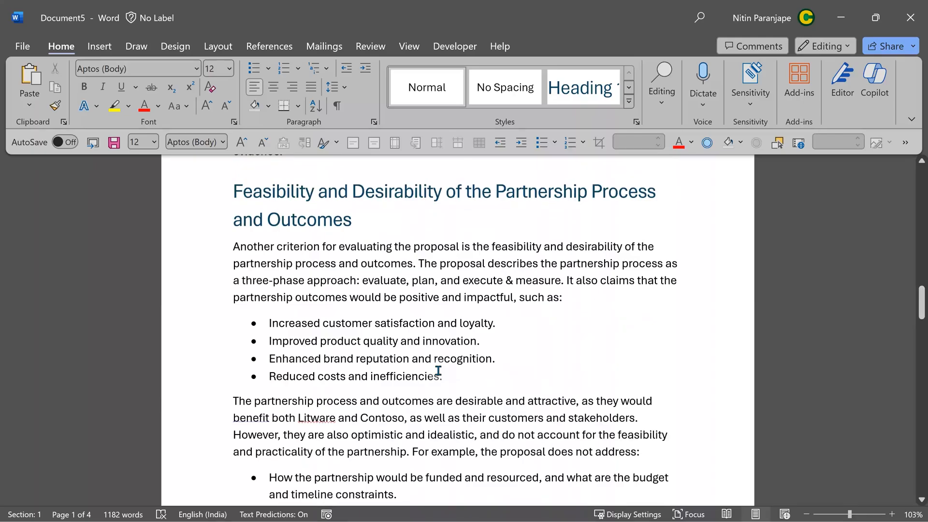
{"action": "scroll", "scroll_direction": "down", "scroll_amount": 3}
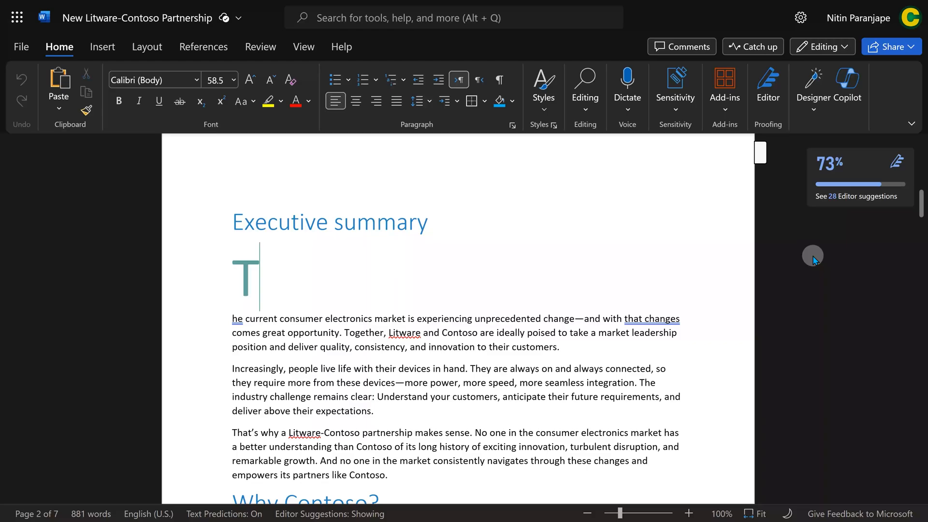
{"action": "mouse_move", "coordinate": [811, 92]}
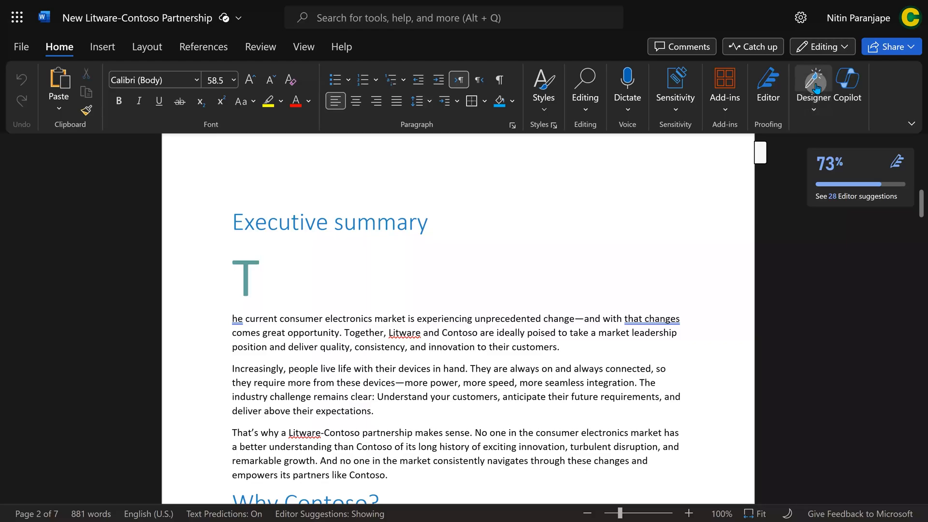
- Apply a Designer-suggested document style to the Litware-Contoso proposal and review the changes
{"action": "left_click", "coordinate": [813, 112]}
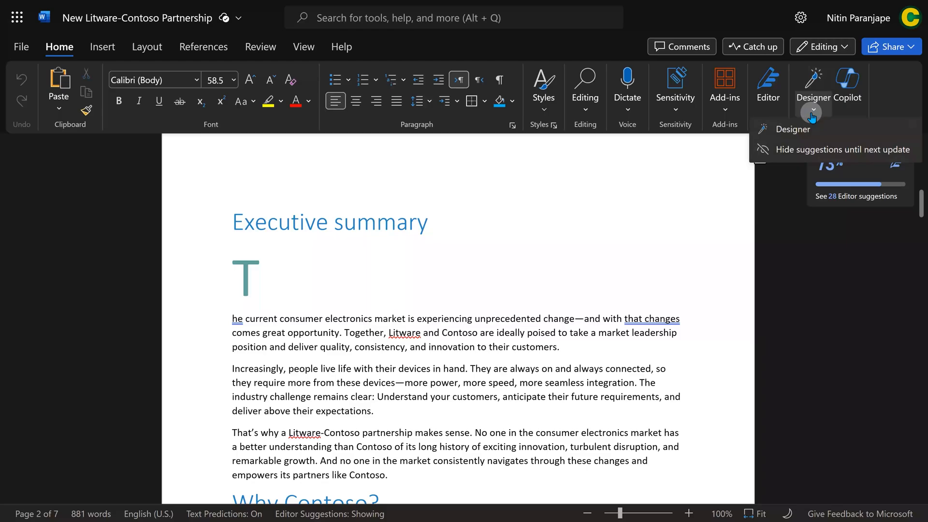
{"action": "left_click", "coordinate": [793, 129]}
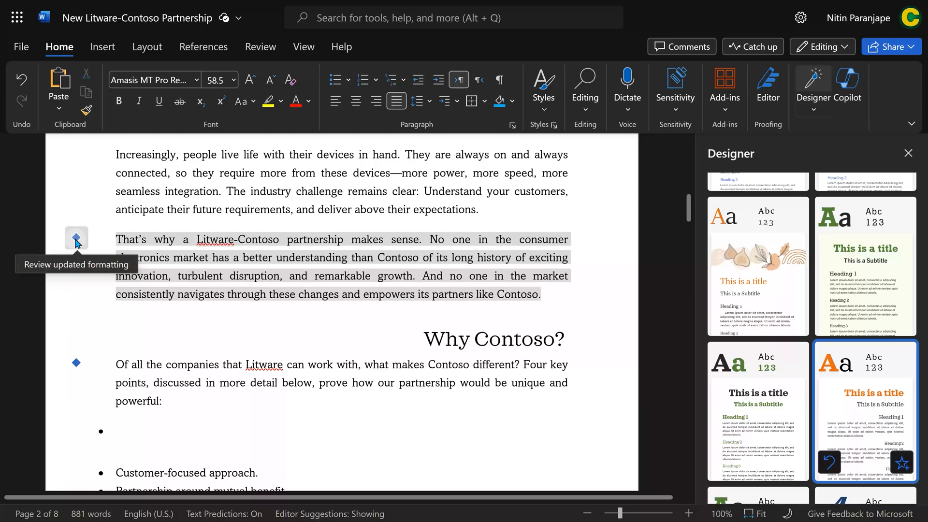
{"action": "left_click", "coordinate": [76, 237]}
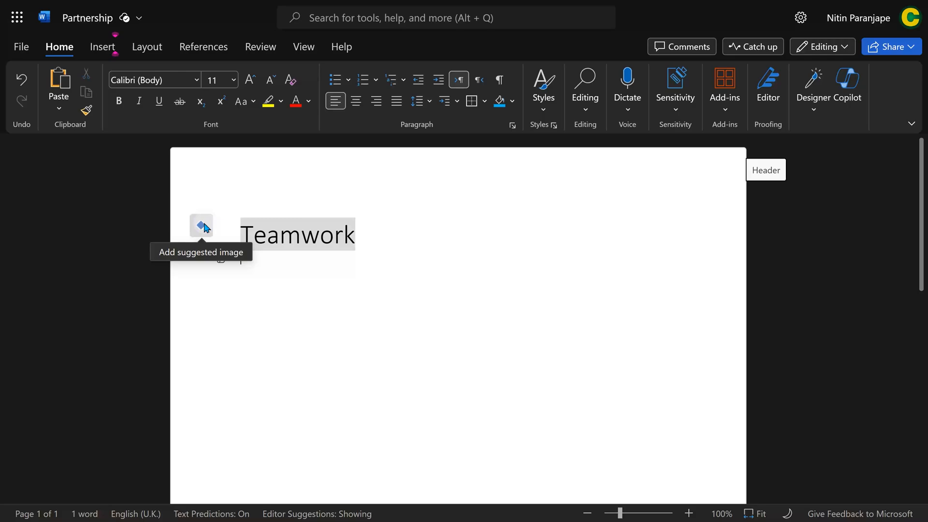
- Insert the suggested puzzle-piece teamwork image above the Teamwork heading
{"action": "left_click", "coordinate": [202, 225]}
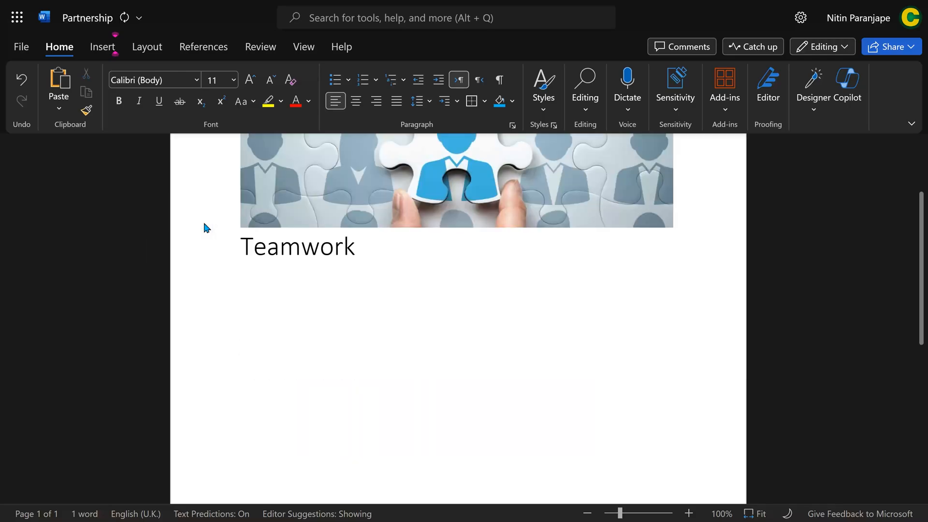